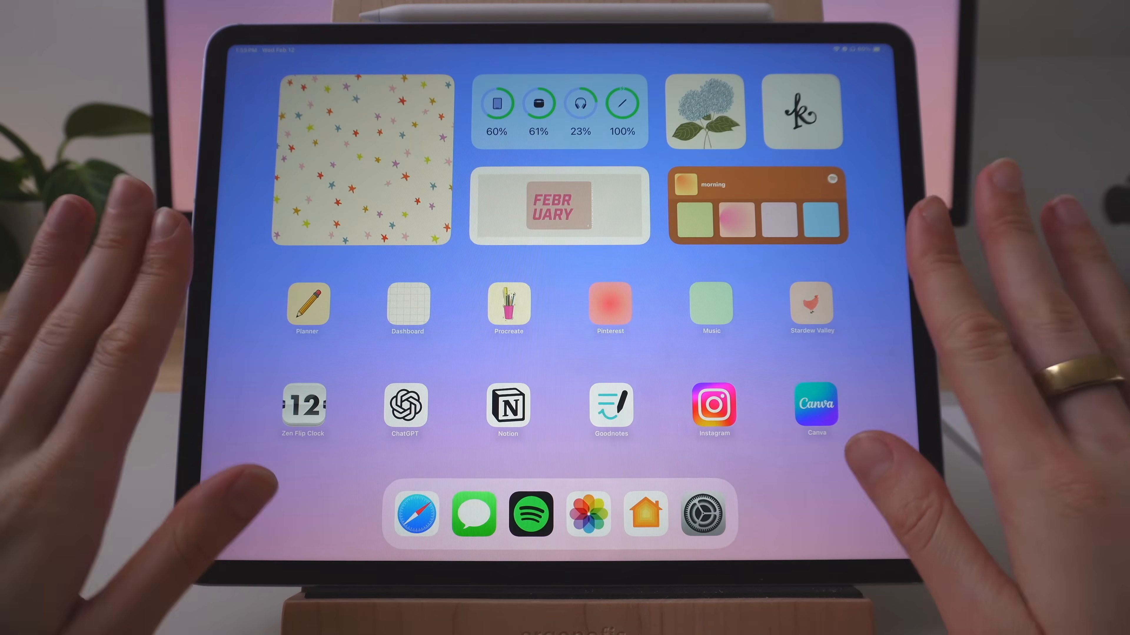
Update Goodnotes 6 to the latest version from its App Store page.
{"action": "left_click", "coordinate": [610, 407]}
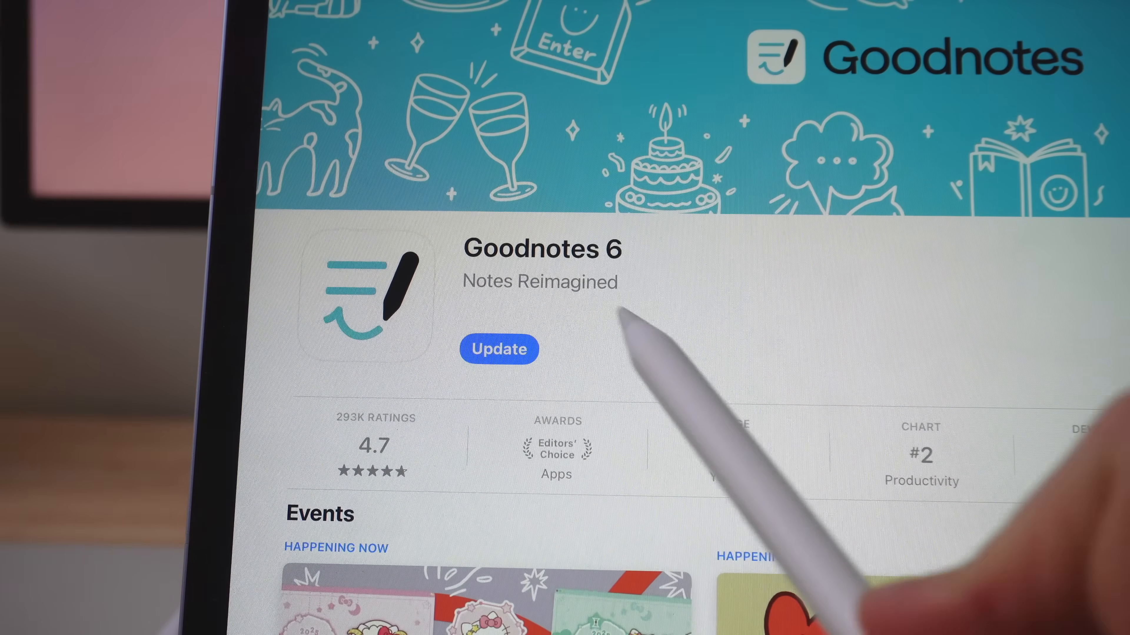
{"action": "left_click", "coordinate": [498, 350]}
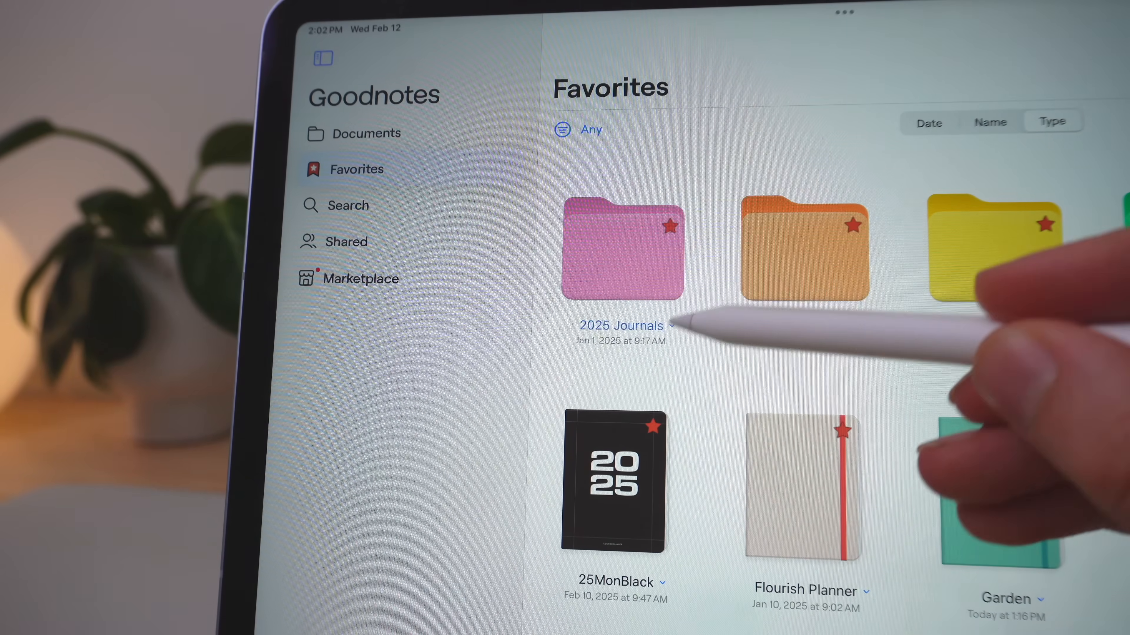
Try orange on the 2025 Journals folder, then give it a plus-minus icon and open 25MonBlack.
{"action": "left_click", "coordinate": [680, 326]}
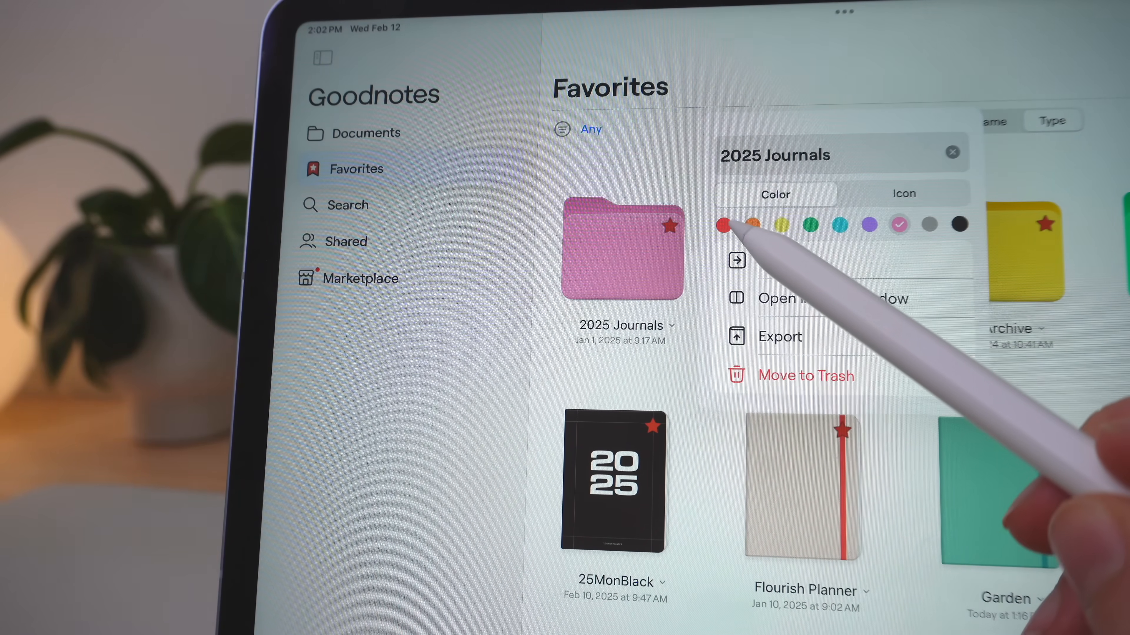
{"action": "left_click", "coordinate": [782, 225]}
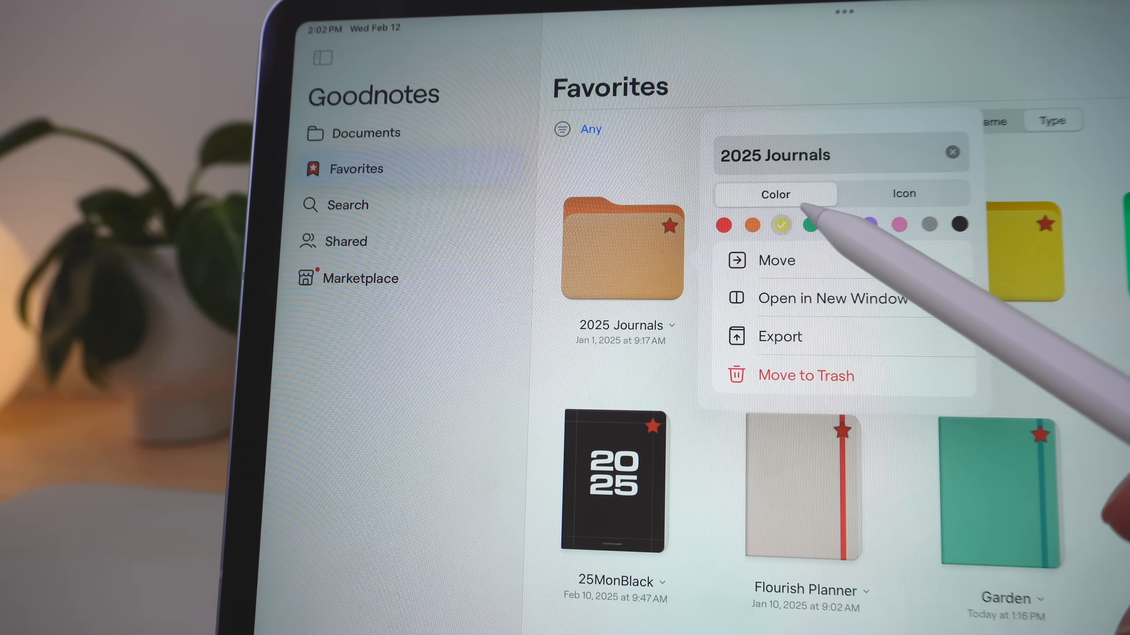
{"action": "left_click", "coordinate": [838, 225]}
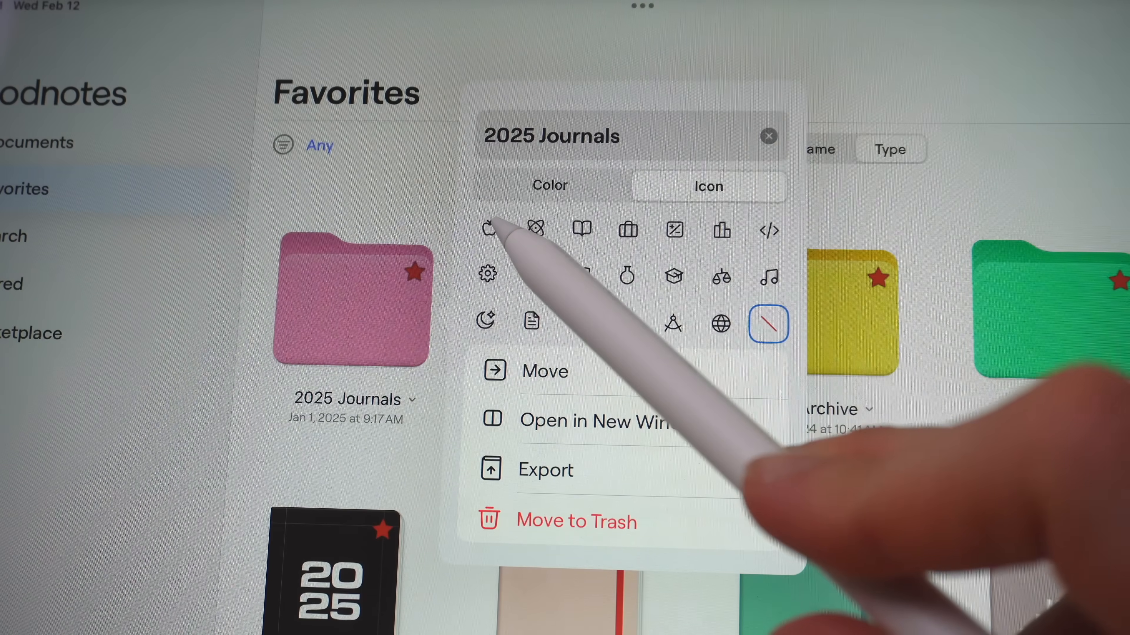
{"action": "left_click", "coordinate": [581, 229]}
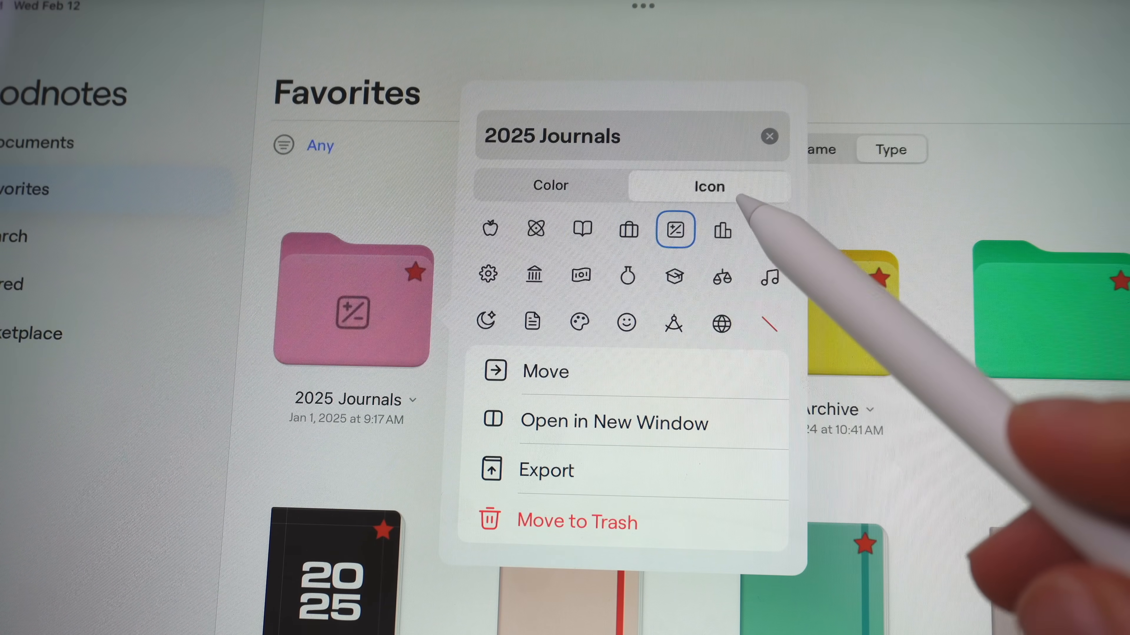
{"action": "left_click", "coordinate": [625, 322]}
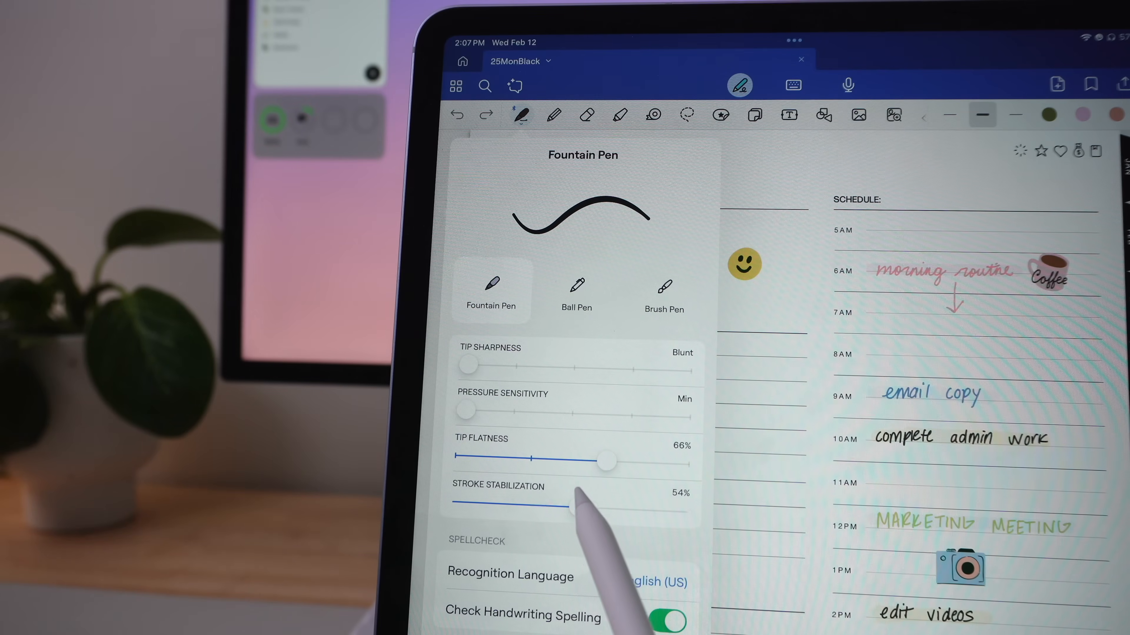
Adjust stroke stabilization for the fountain pen, ball pen and highlighter, leaving the highlighter at 79%.
{"action": "left_click_drag", "start_coordinate": [569, 507], "coordinate": [635, 513]}
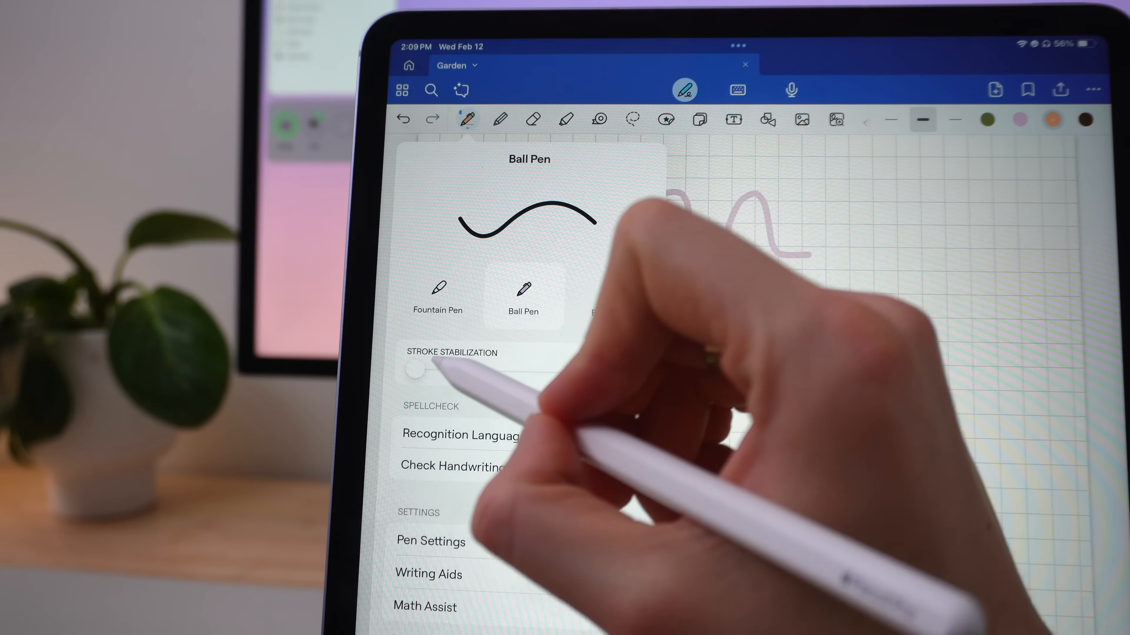
{"action": "left_click_drag", "start_coordinate": [414, 371], "coordinate": [616, 371]}
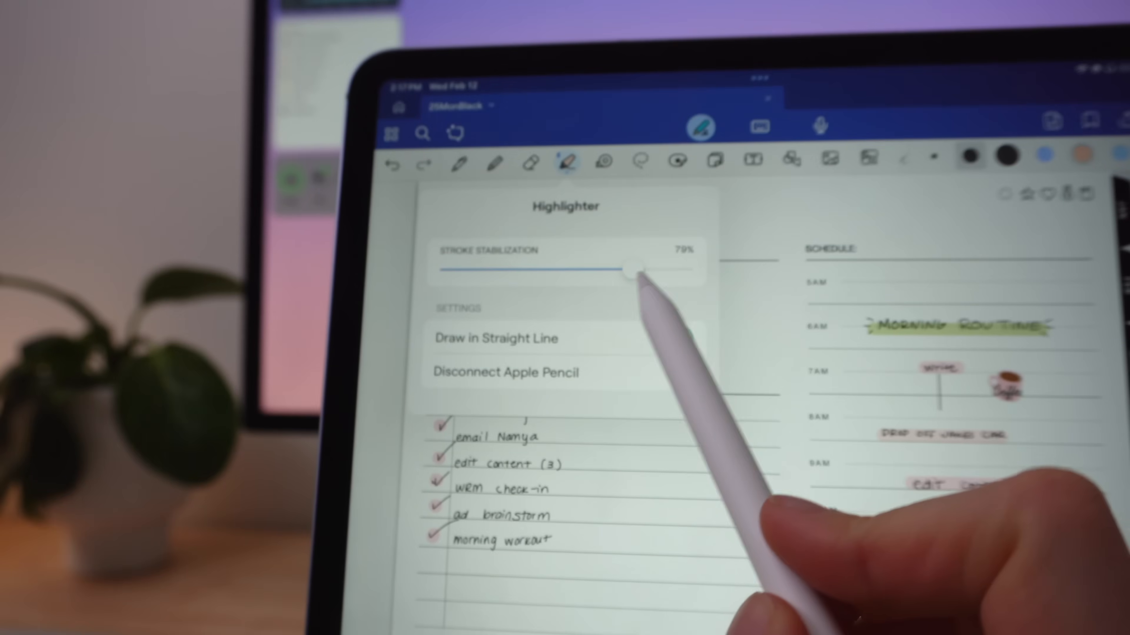
{"action": "left_click_drag", "start_coordinate": [634, 270], "coordinate": [613, 270]}
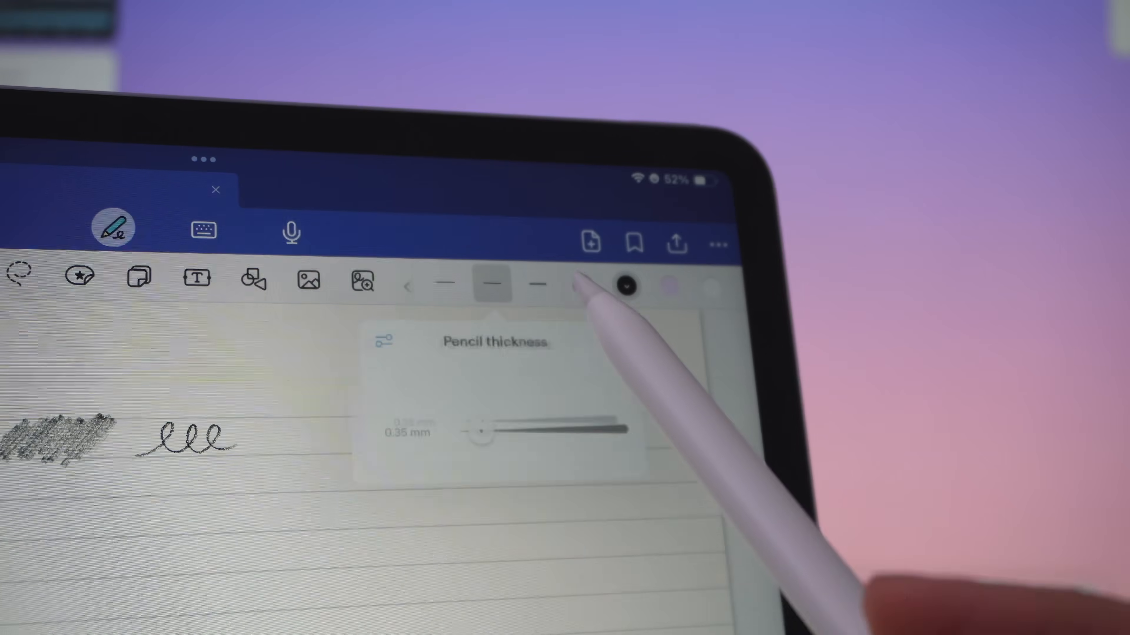
Set the pencil thickness to 0.35 mm and begin handwriting a journal entry on the lined page.
{"action": "left_click_drag", "start_coordinate": [479, 432], "coordinate": [637, 432]}
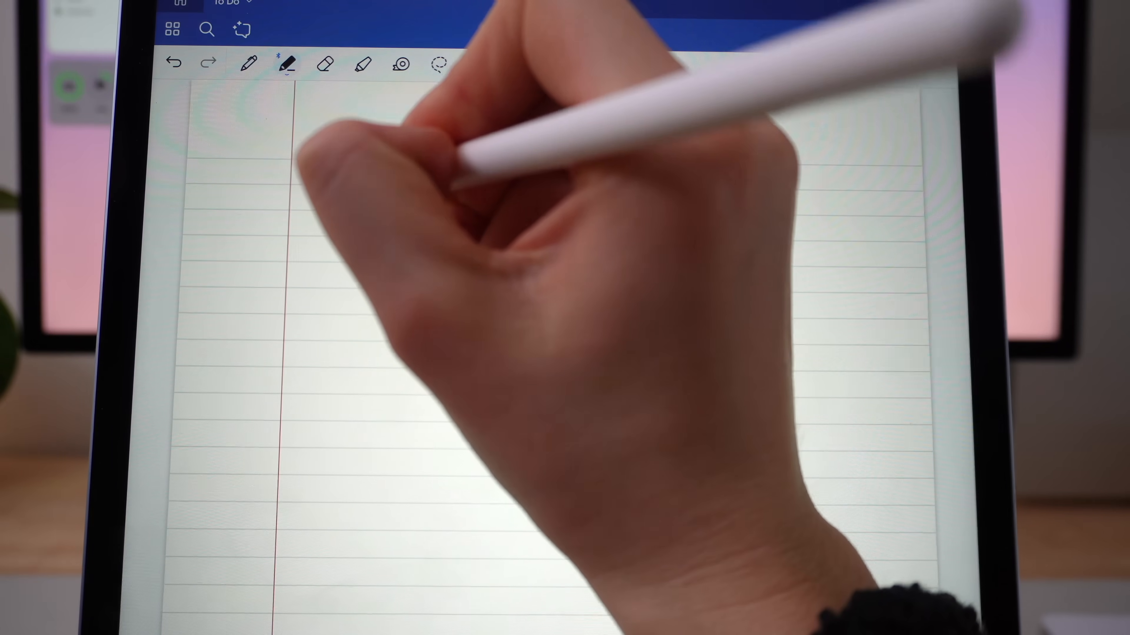
{"action": "left_click_drag", "start_coordinate": [324, 155], "coordinate": [400, 169]}
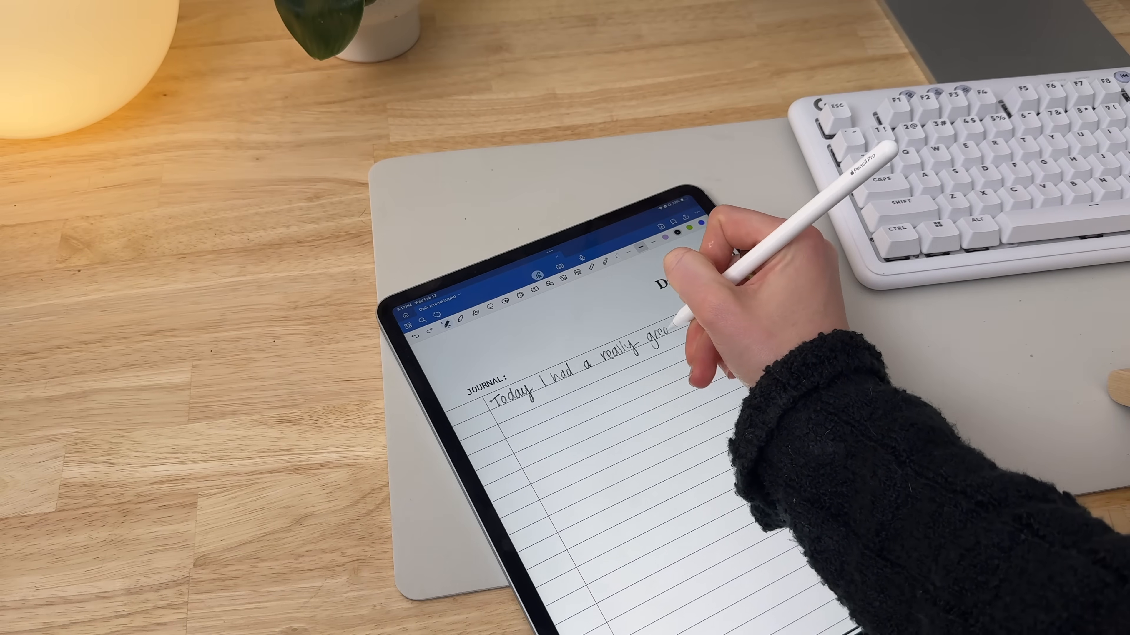
Show the Standard Pencil settings and its Draw and Hold options.
{"action": "left_click", "coordinate": [517, 269]}
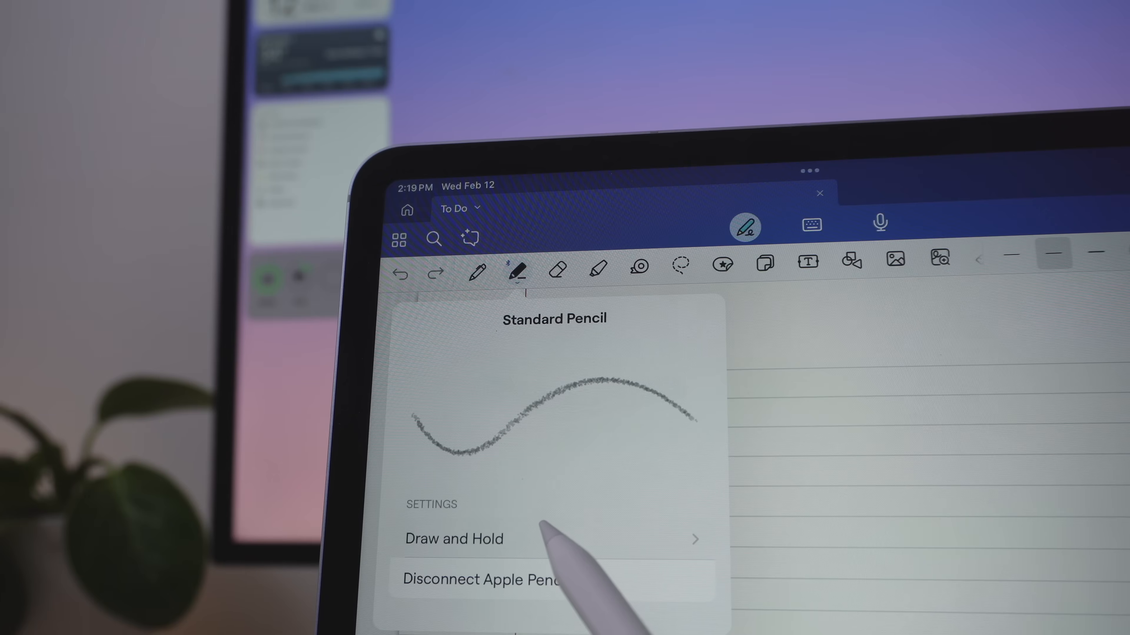
{"action": "left_click", "coordinate": [453, 539]}
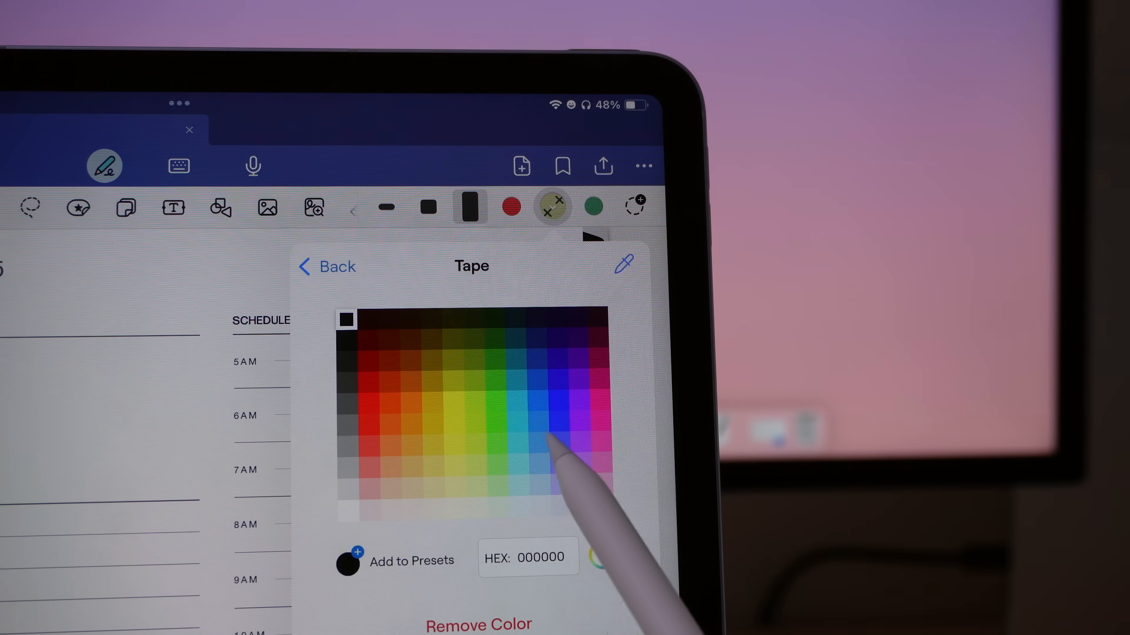
Make the tape blue and switch on React to Pen Rotation for the Tape tool.
{"action": "left_click", "coordinate": [326, 266]}
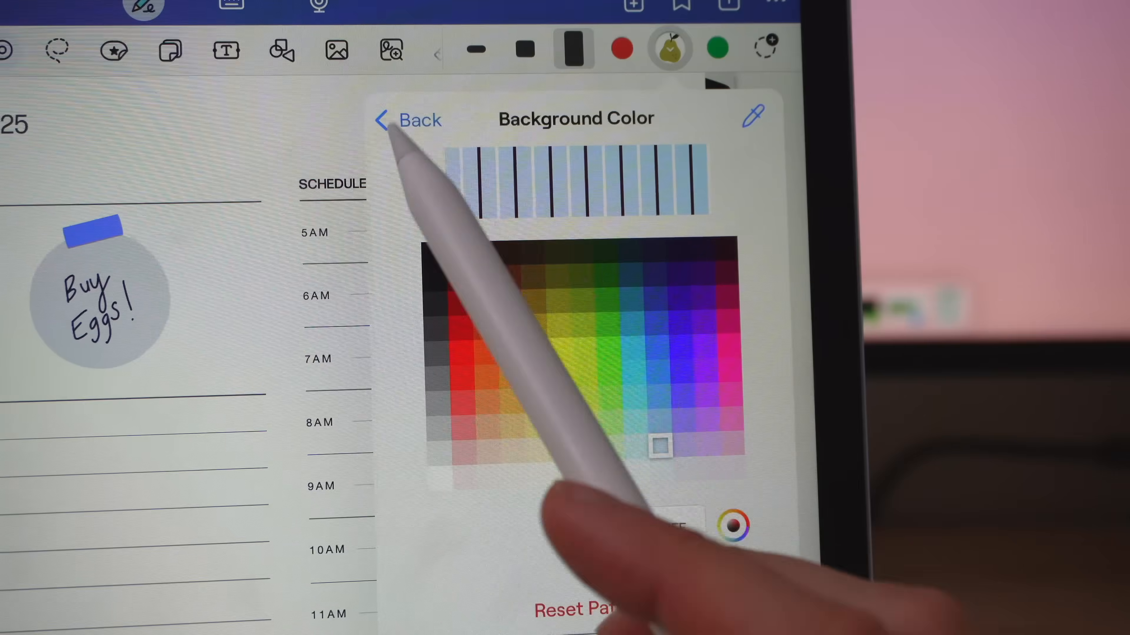
{"action": "left_click", "coordinate": [408, 118]}
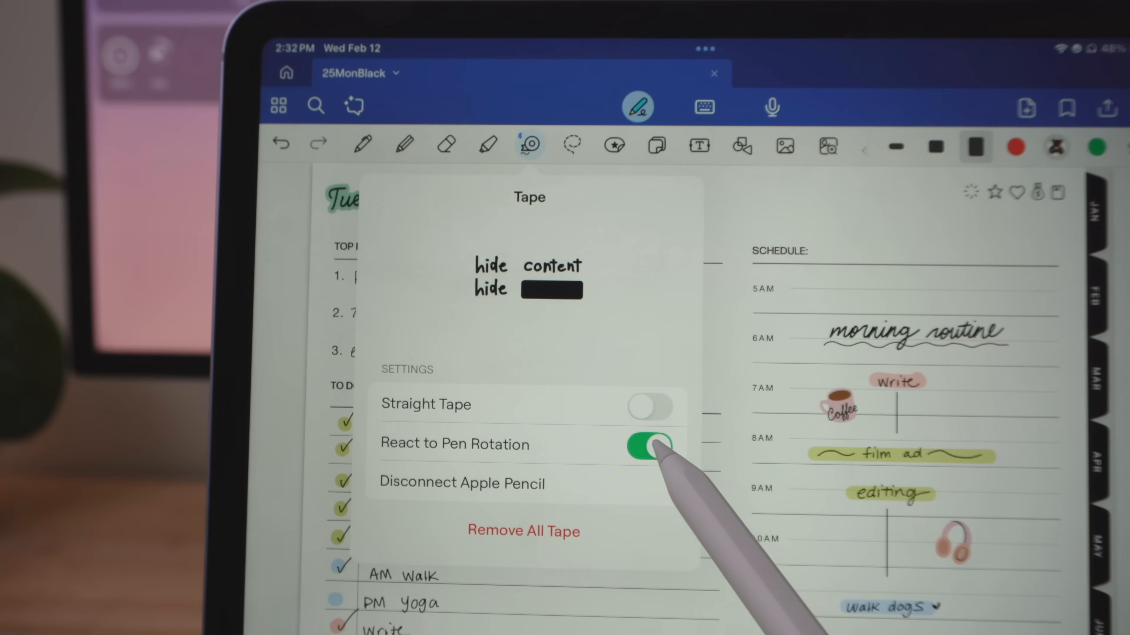
{"action": "left_click", "coordinate": [649, 445]}
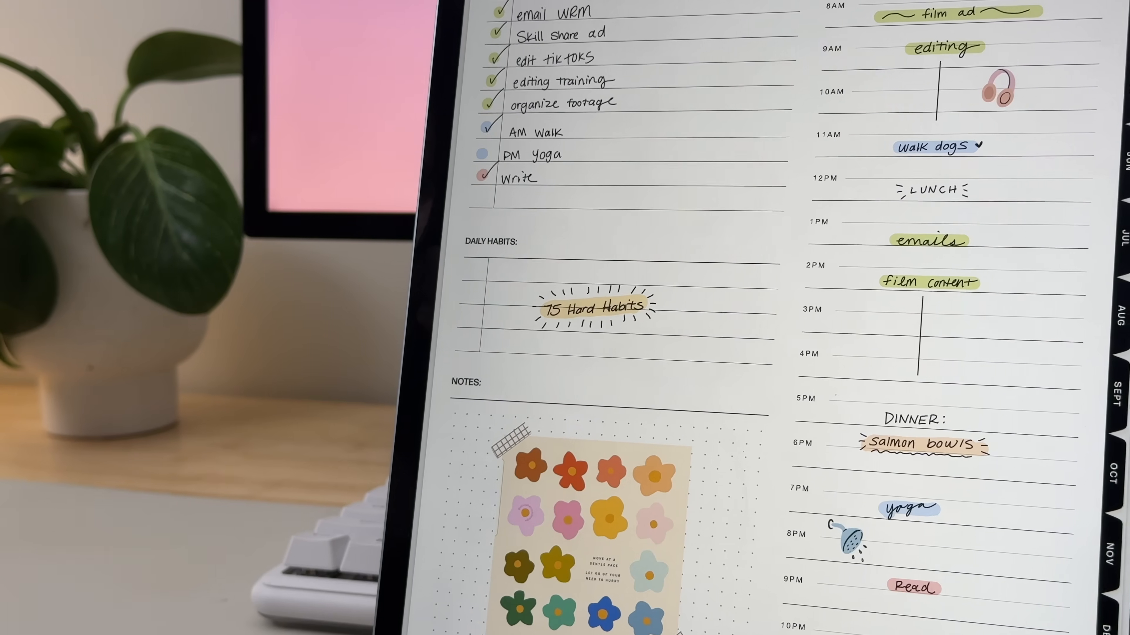
{"action": "scroll", "scroll_direction": "down", "scroll_amount": 3}
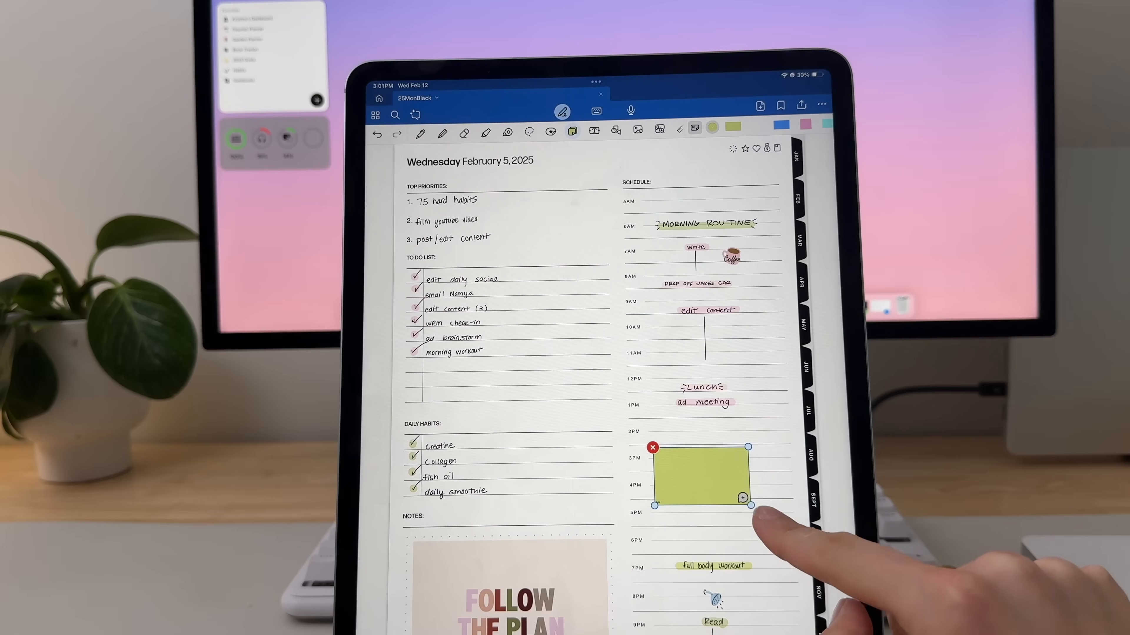
Enlarge the green afternoon sticky note and pick a shape for new sticky notes.
{"action": "left_click_drag", "start_coordinate": [740, 498], "coordinate": [748, 521]}
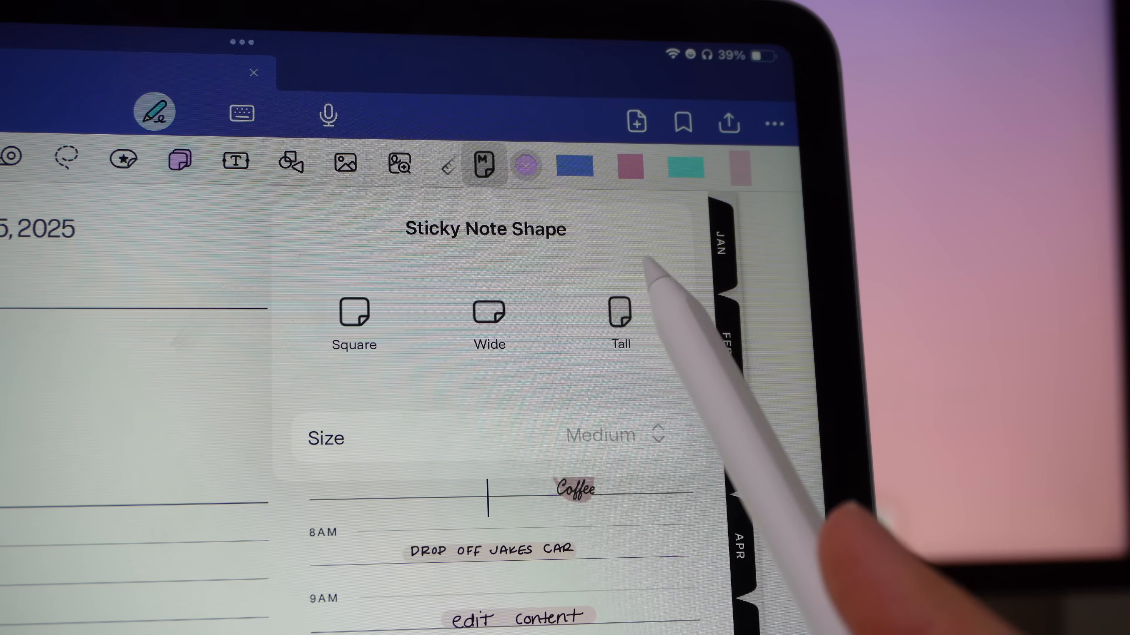
{"action": "left_click", "coordinate": [597, 436]}
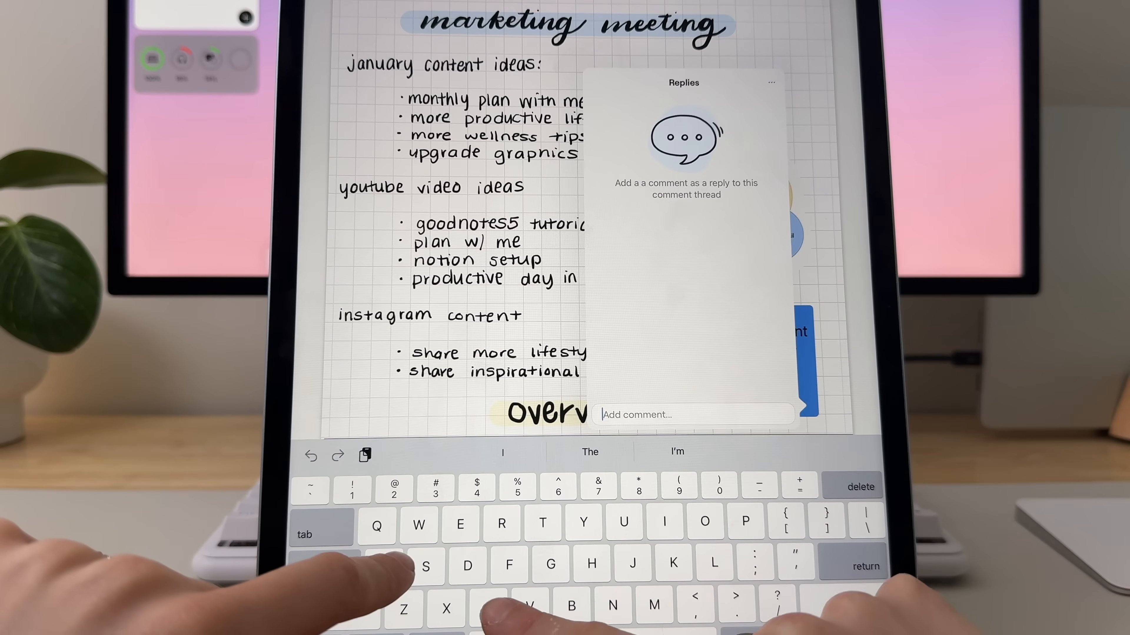
Post the reply "Can we brainstorm some ideas?" to the marketing meeting comment thread.
{"action": "type", "text": "Can w"}
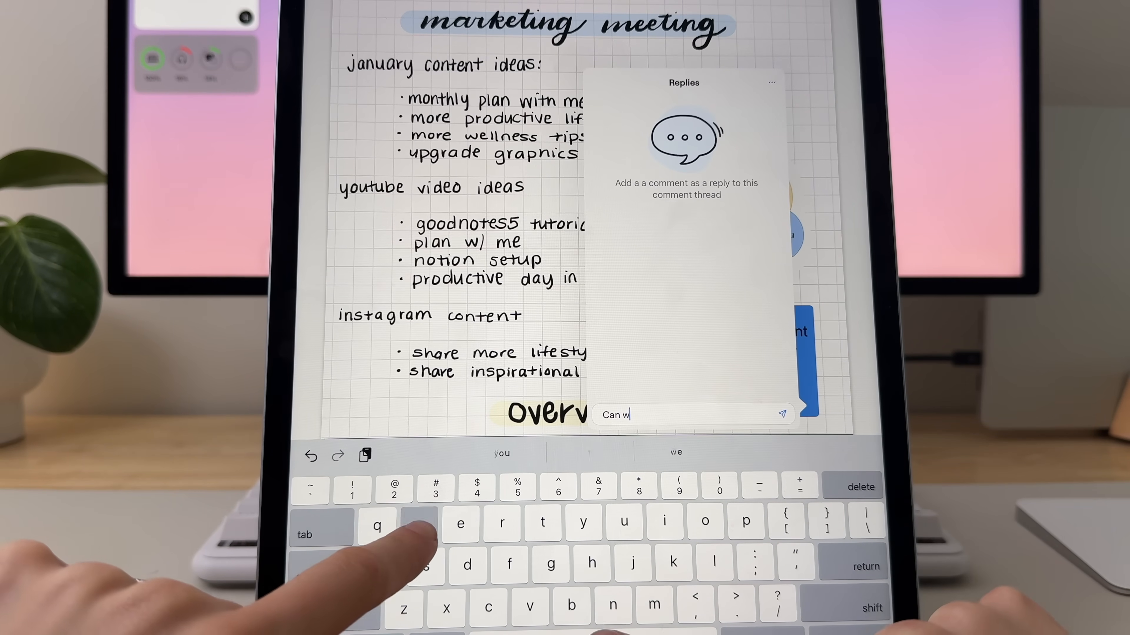
{"action": "type", "text": "e brainstorm some ideas?"}
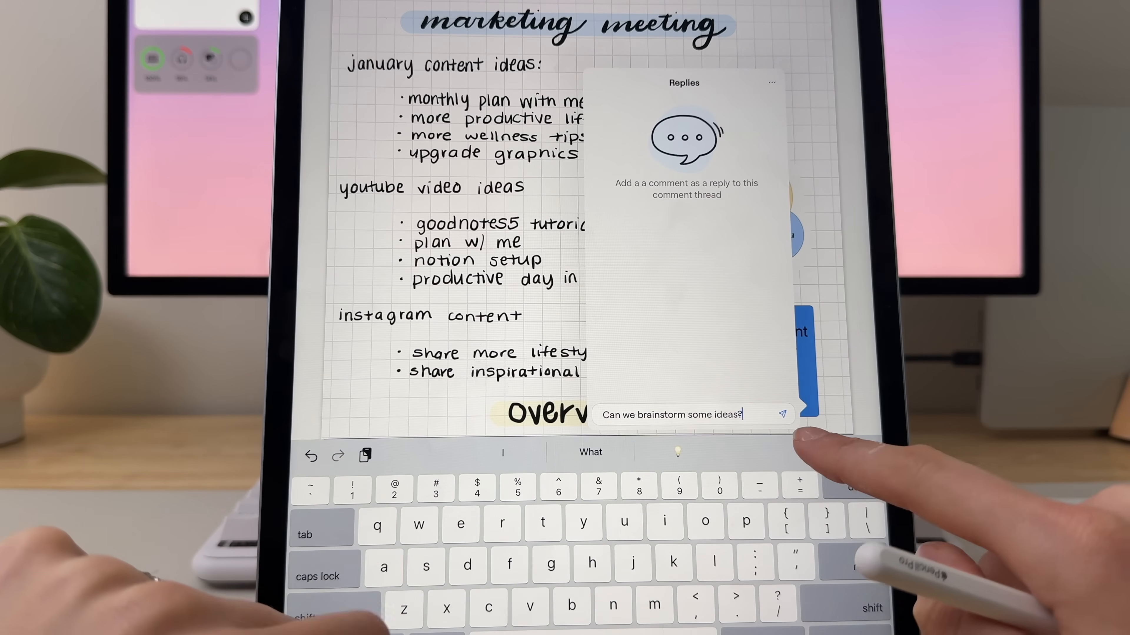
{"action": "left_click", "coordinate": [782, 414]}
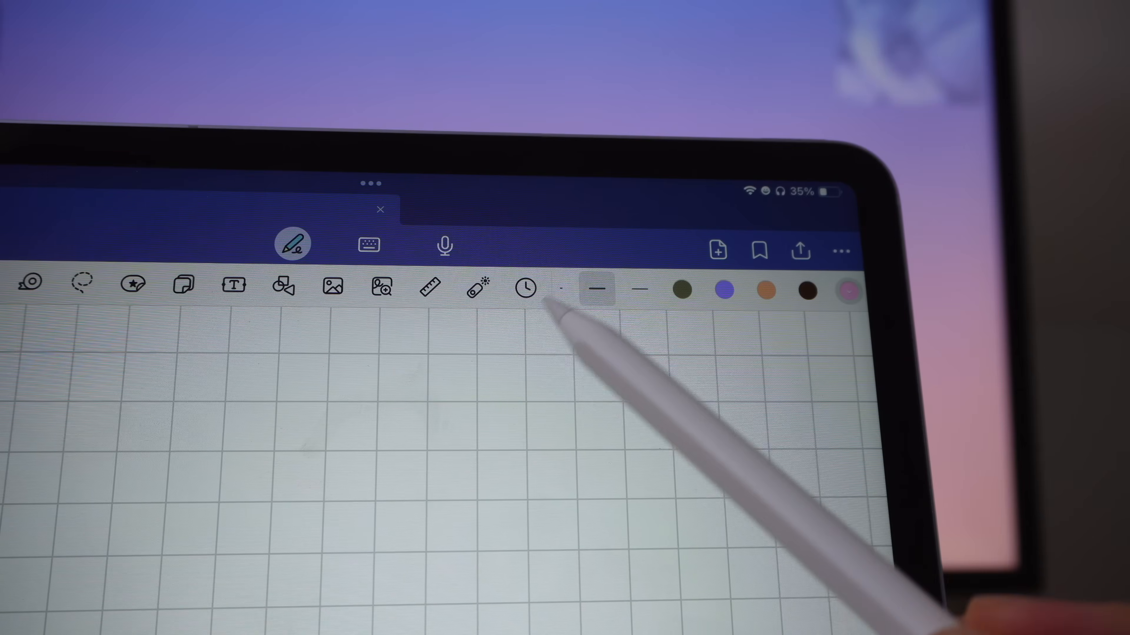
Create a new Timekeeper mode named Notetaking from My Modes.
{"action": "left_click", "coordinate": [524, 288]}
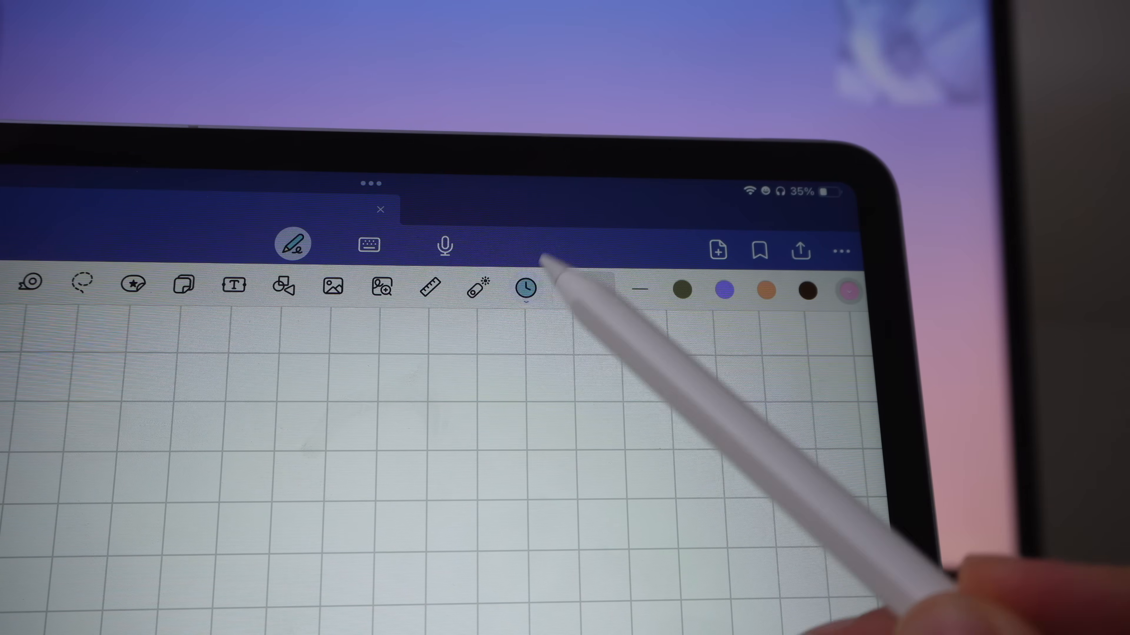
{"action": "left_click", "coordinate": [525, 289]}
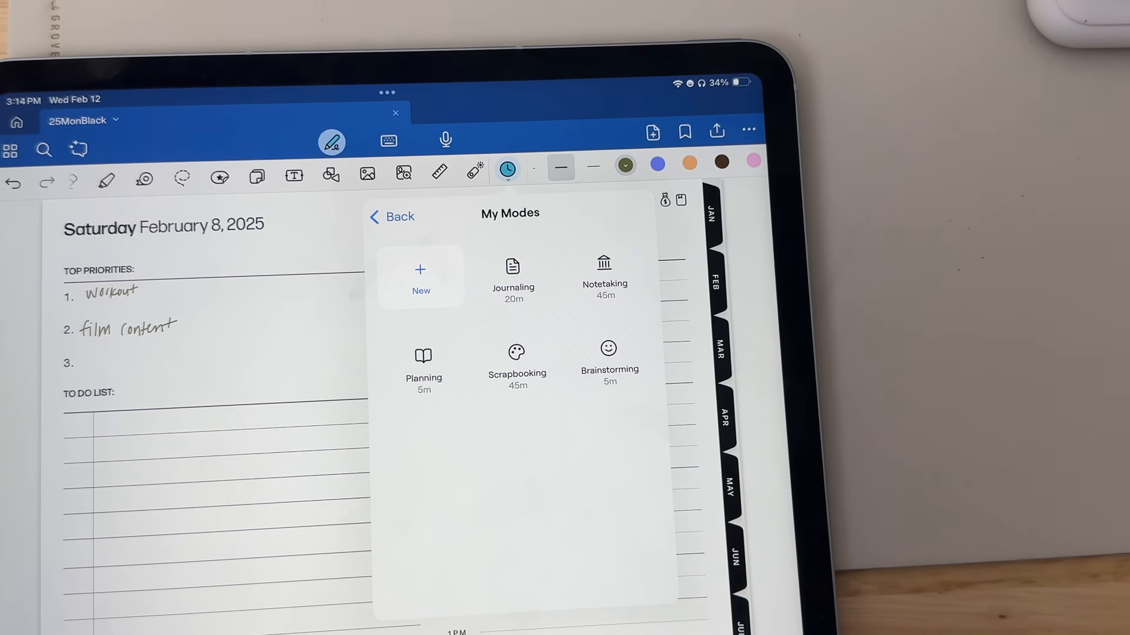
{"action": "left_click", "coordinate": [513, 278]}
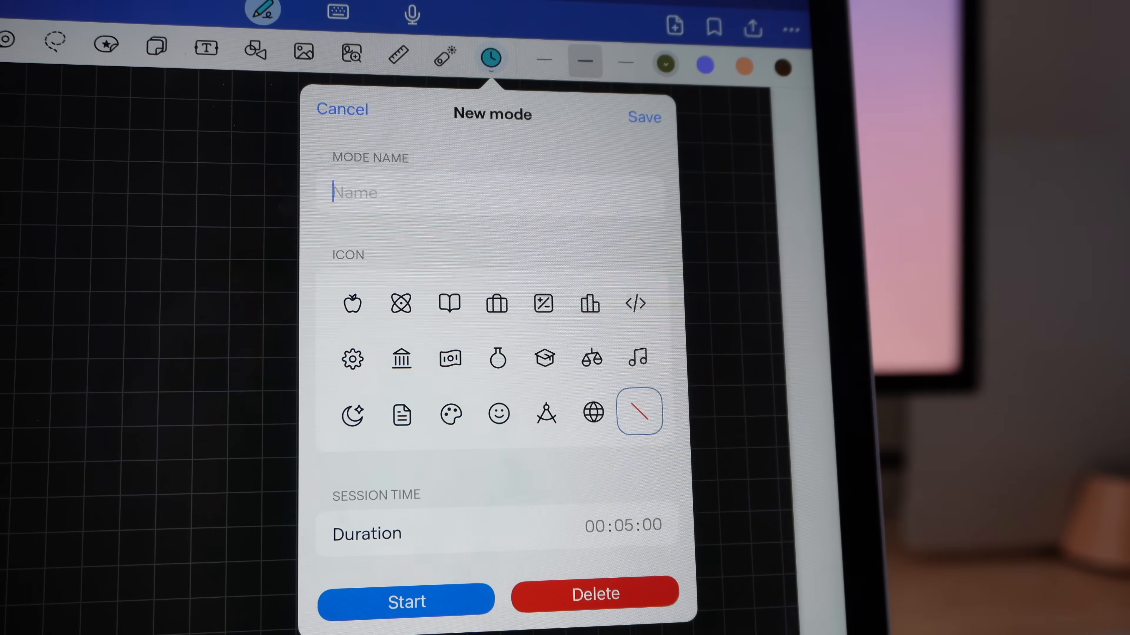
{"action": "type", "text": "Notetaking"}
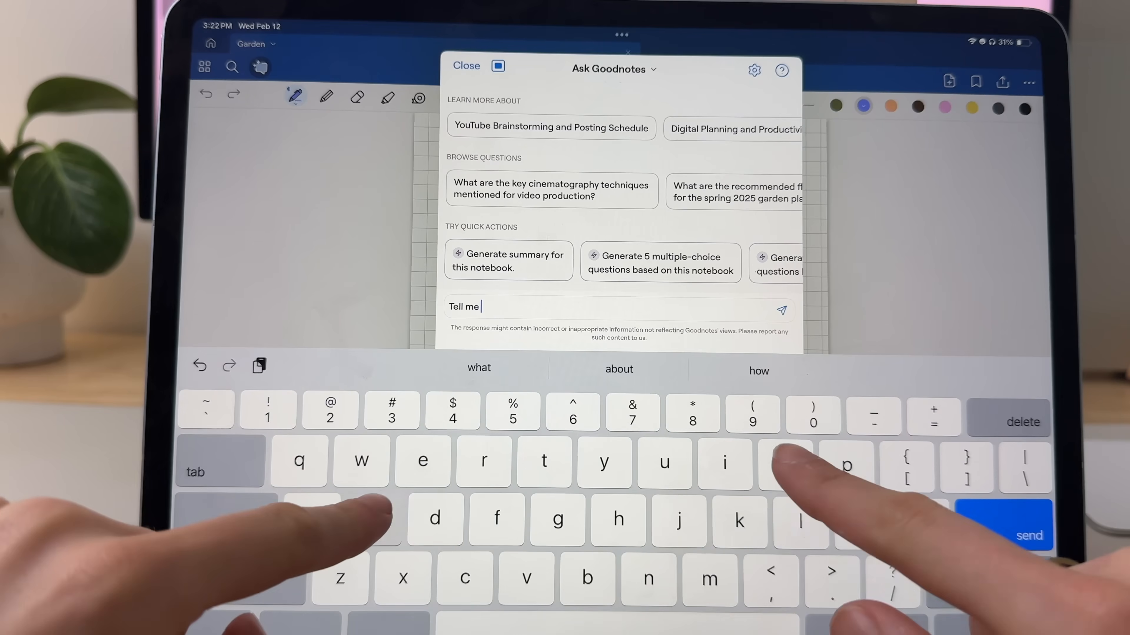
Ask Goodnotes AI what to know about the anatomy, then for healthy meal ideas for the meal planner.
{"action": "type", "text": "some"}
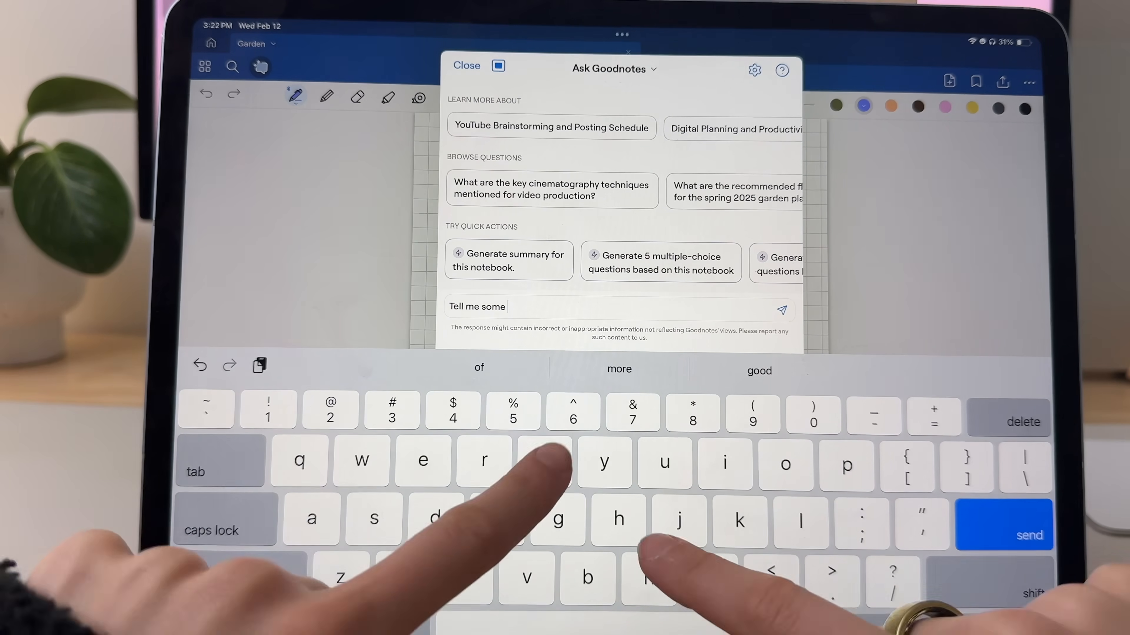
{"action": "type", "text": "things I should know about the anatomy"}
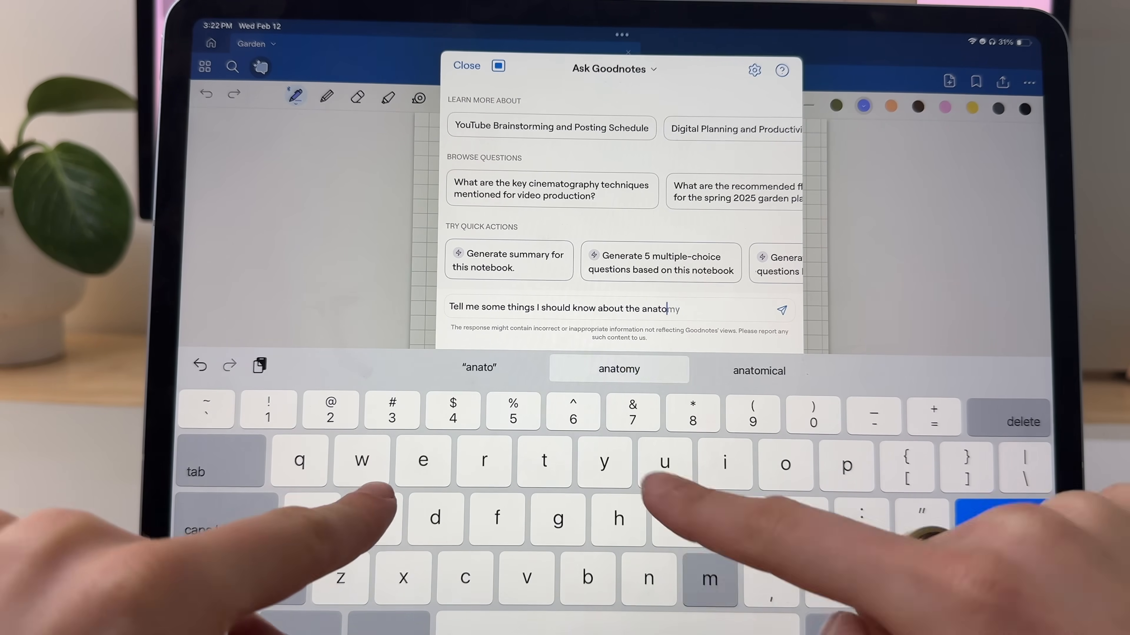
{"action": "left_click", "coordinate": [780, 311]}
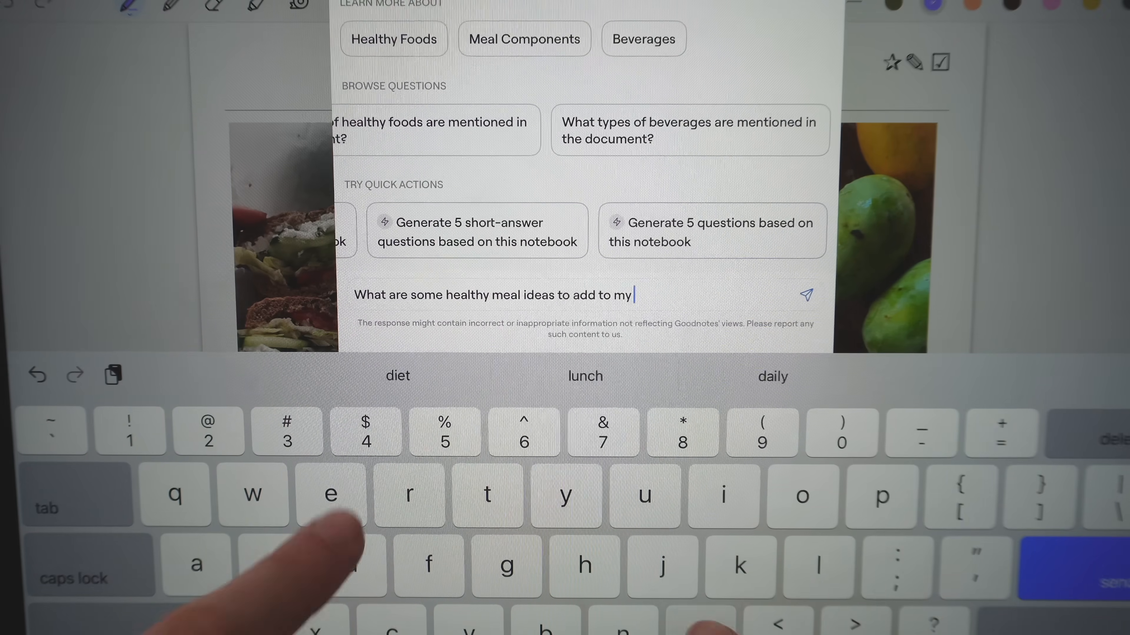
{"action": "left_click", "coordinate": [806, 295]}
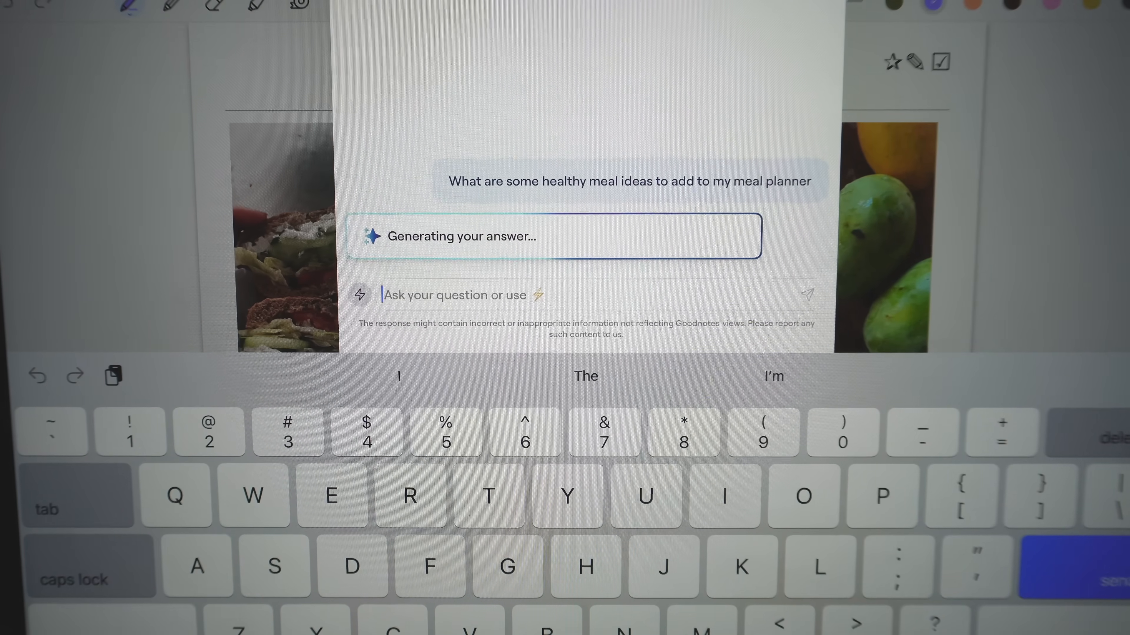